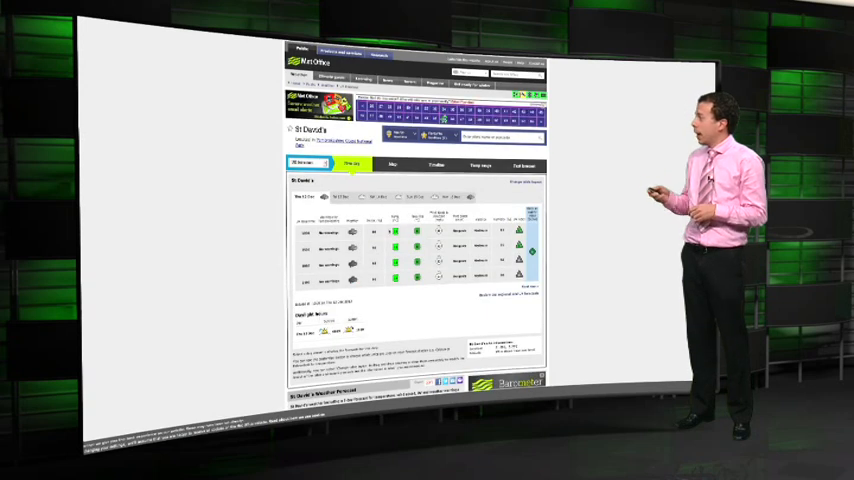
Step: Show the St David's forecast as a weather map of south-west Wales
{"action": "left_click", "coordinate": [394, 164]}
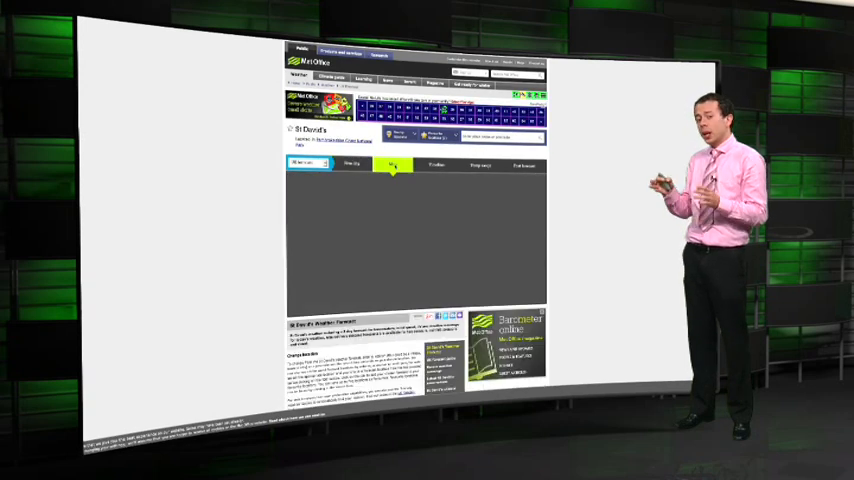
{"action": "left_click", "coordinate": [392, 164]}
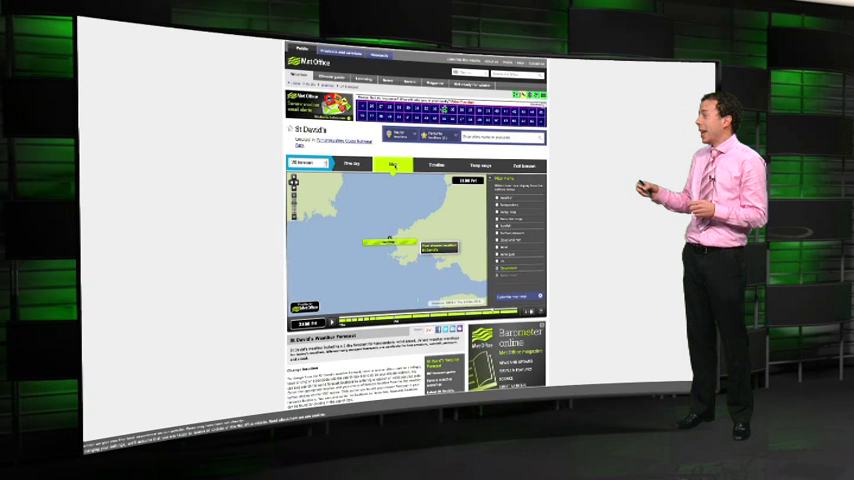